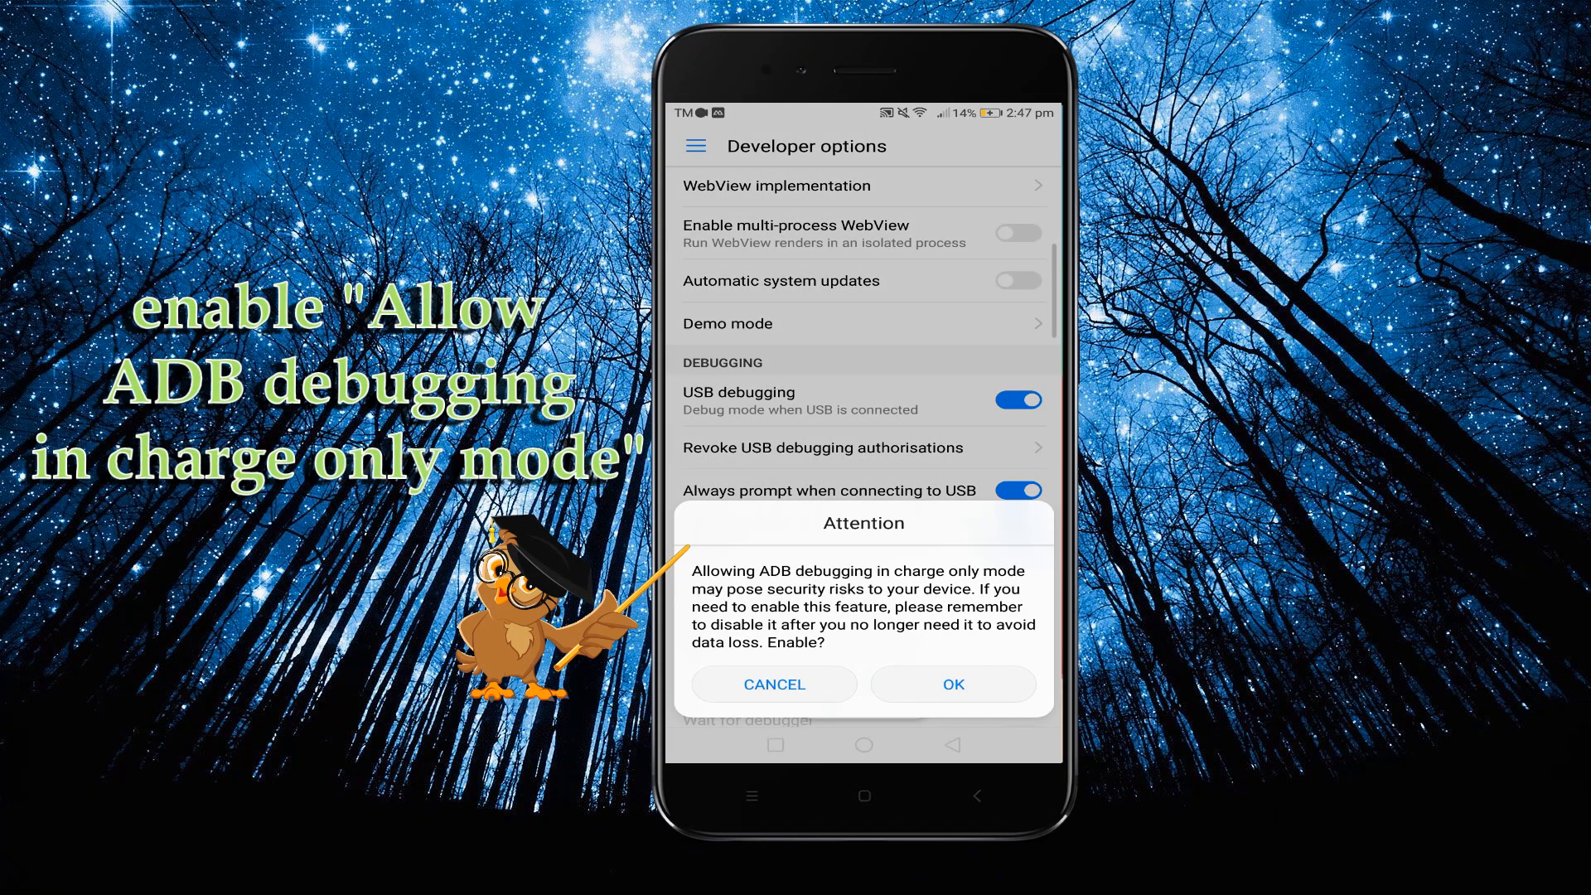
Confirm the Attention warning to enable ADB debugging in charge-only mode.
click(952, 685)
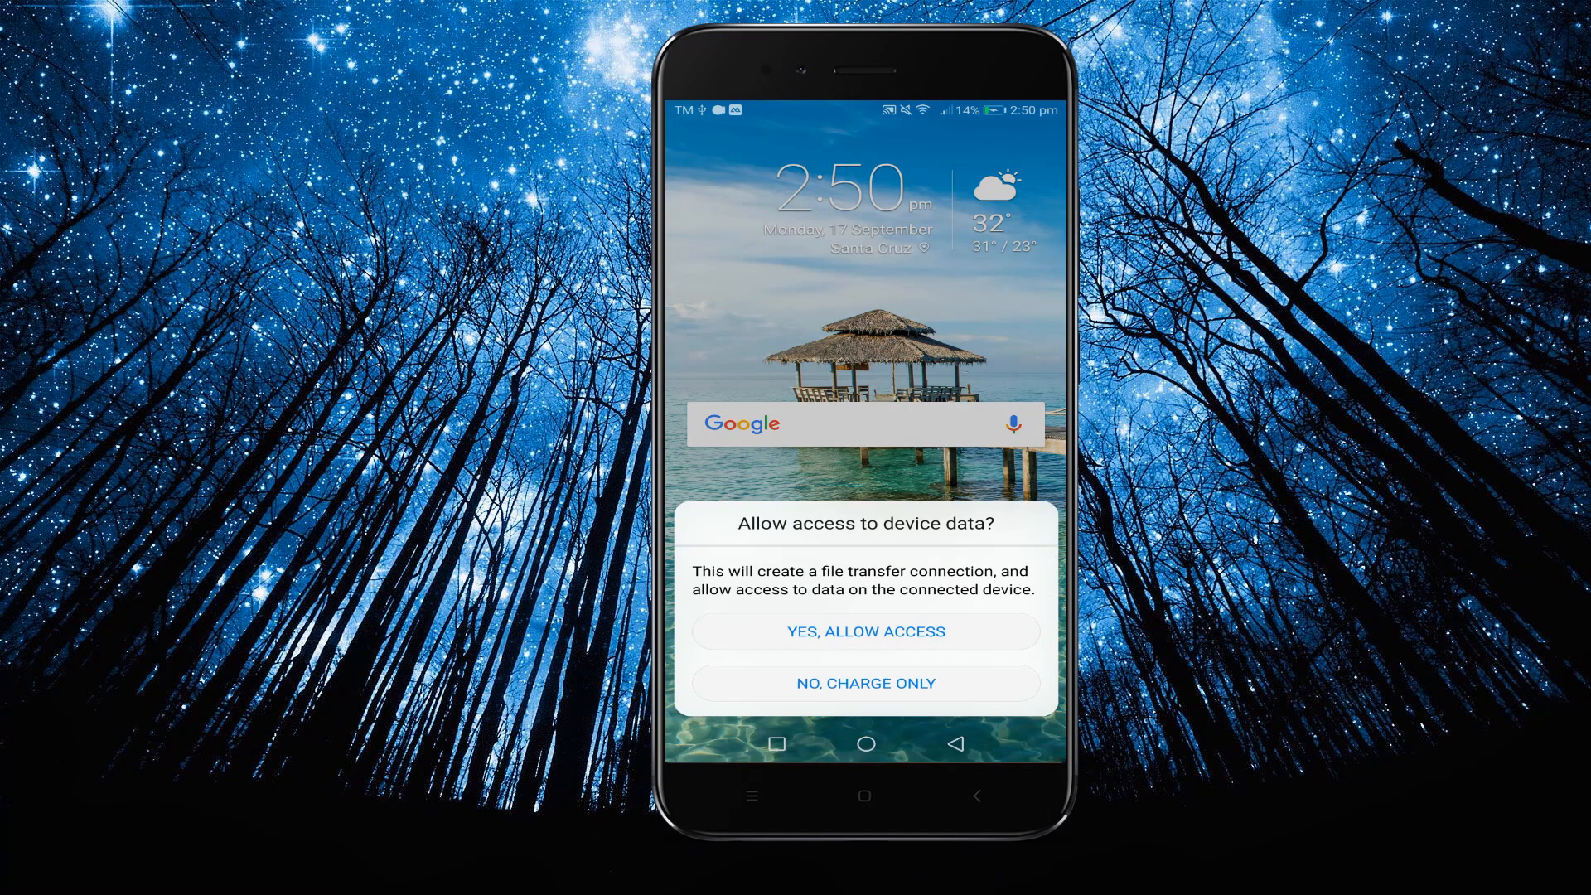
Answer the device-data access prompt and allow USB debugging from this computer.
click(867, 632)
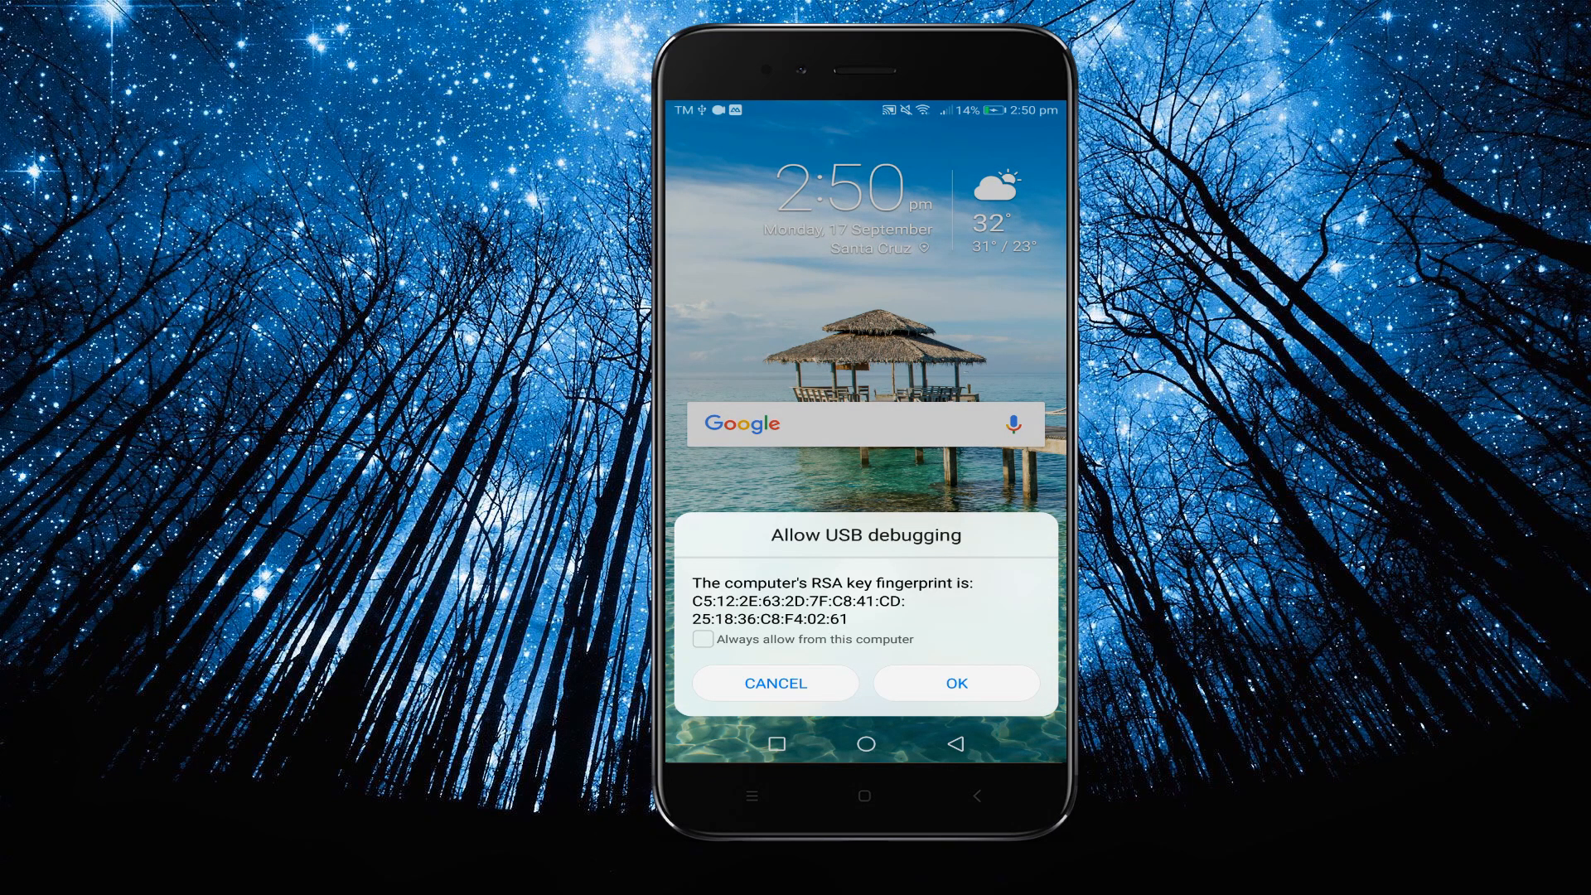
click(954, 683)
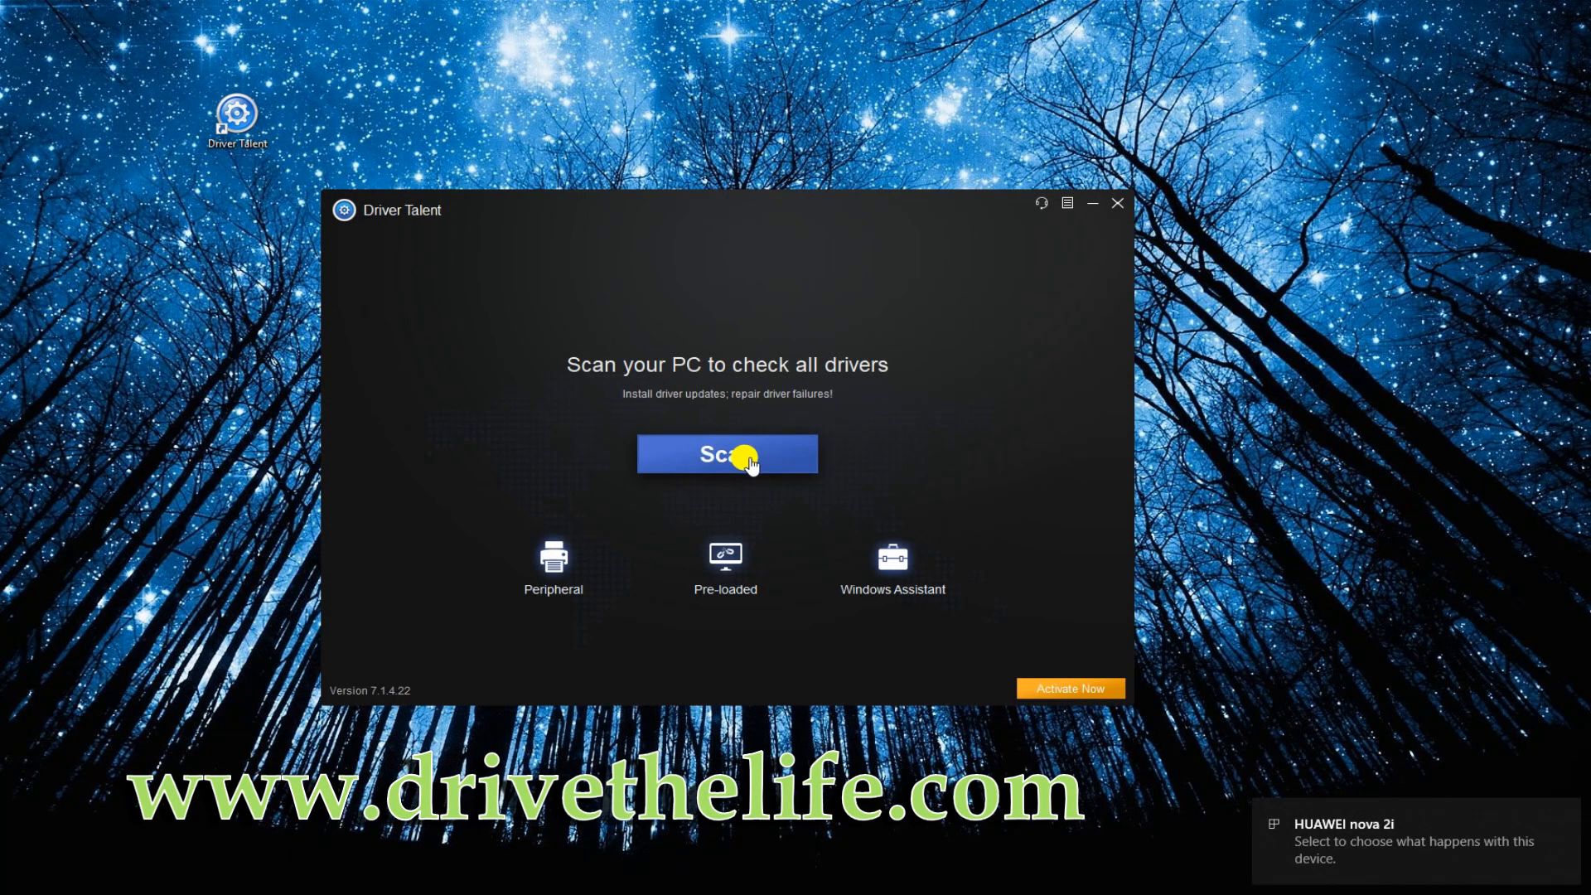
Go to Driver Talent's Peripheral Drivers section.
click(726, 454)
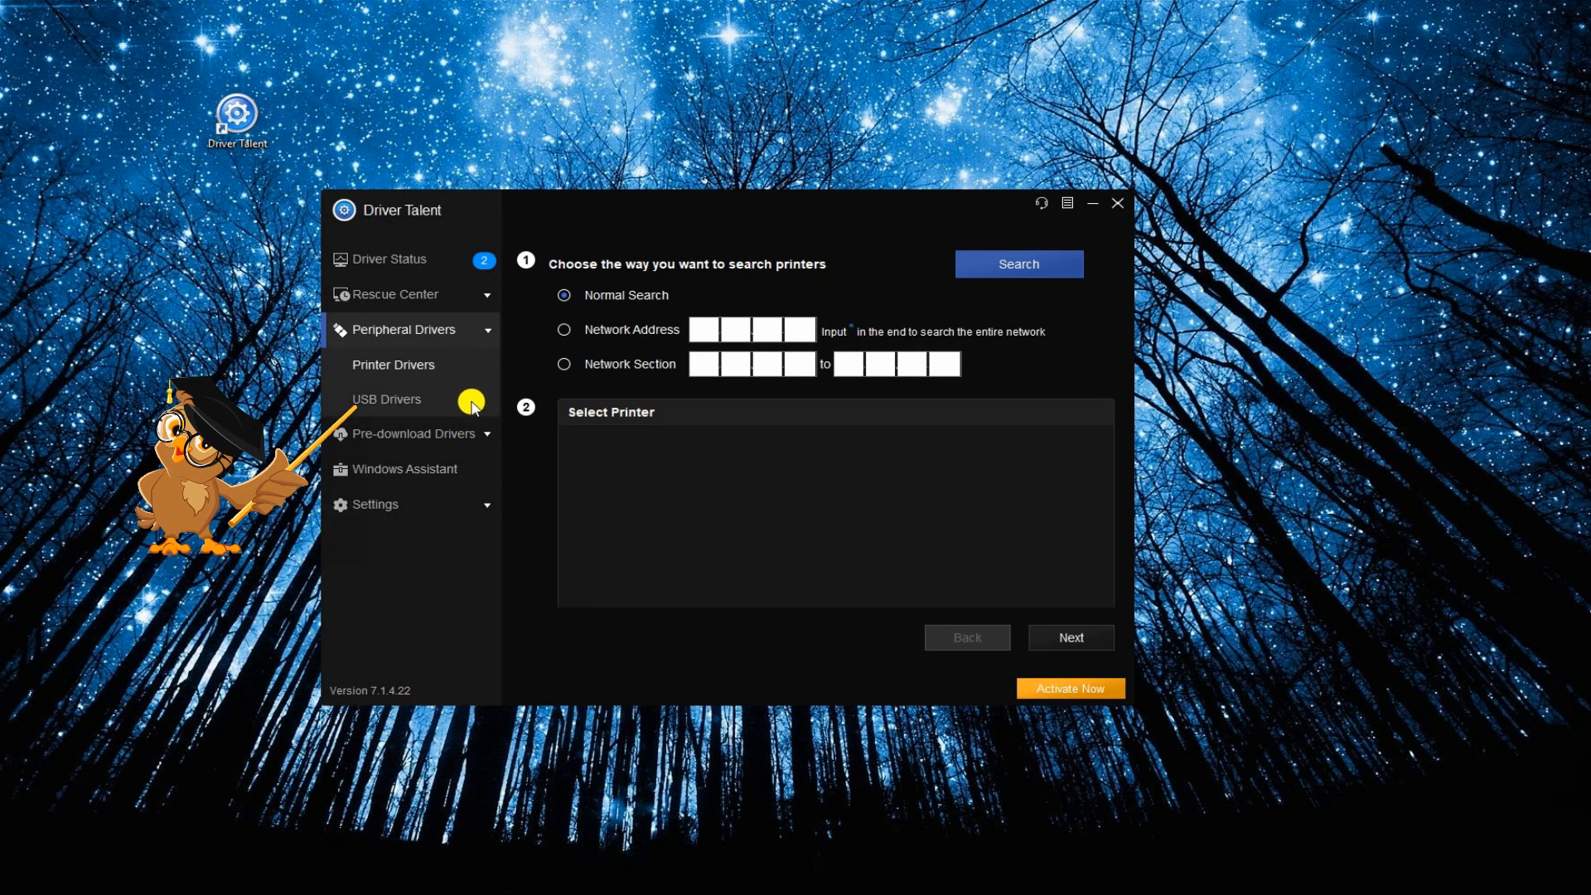
Show the USB Drivers page to check the phone's Android driver.
click(386, 400)
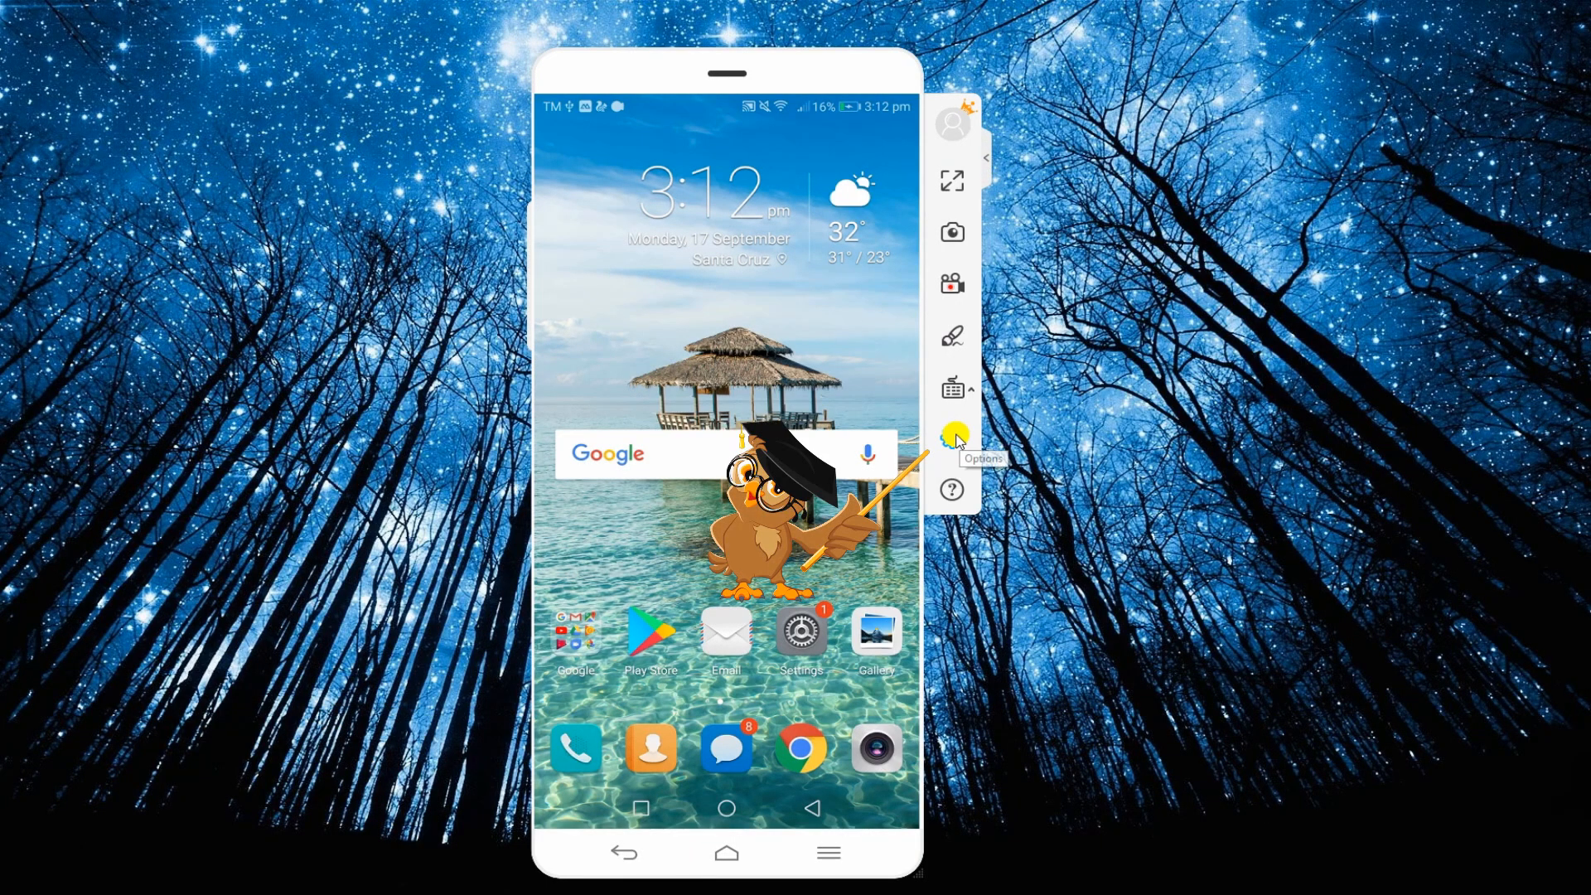
Show ApowerMirror's settings list via the Options gear.
click(951, 436)
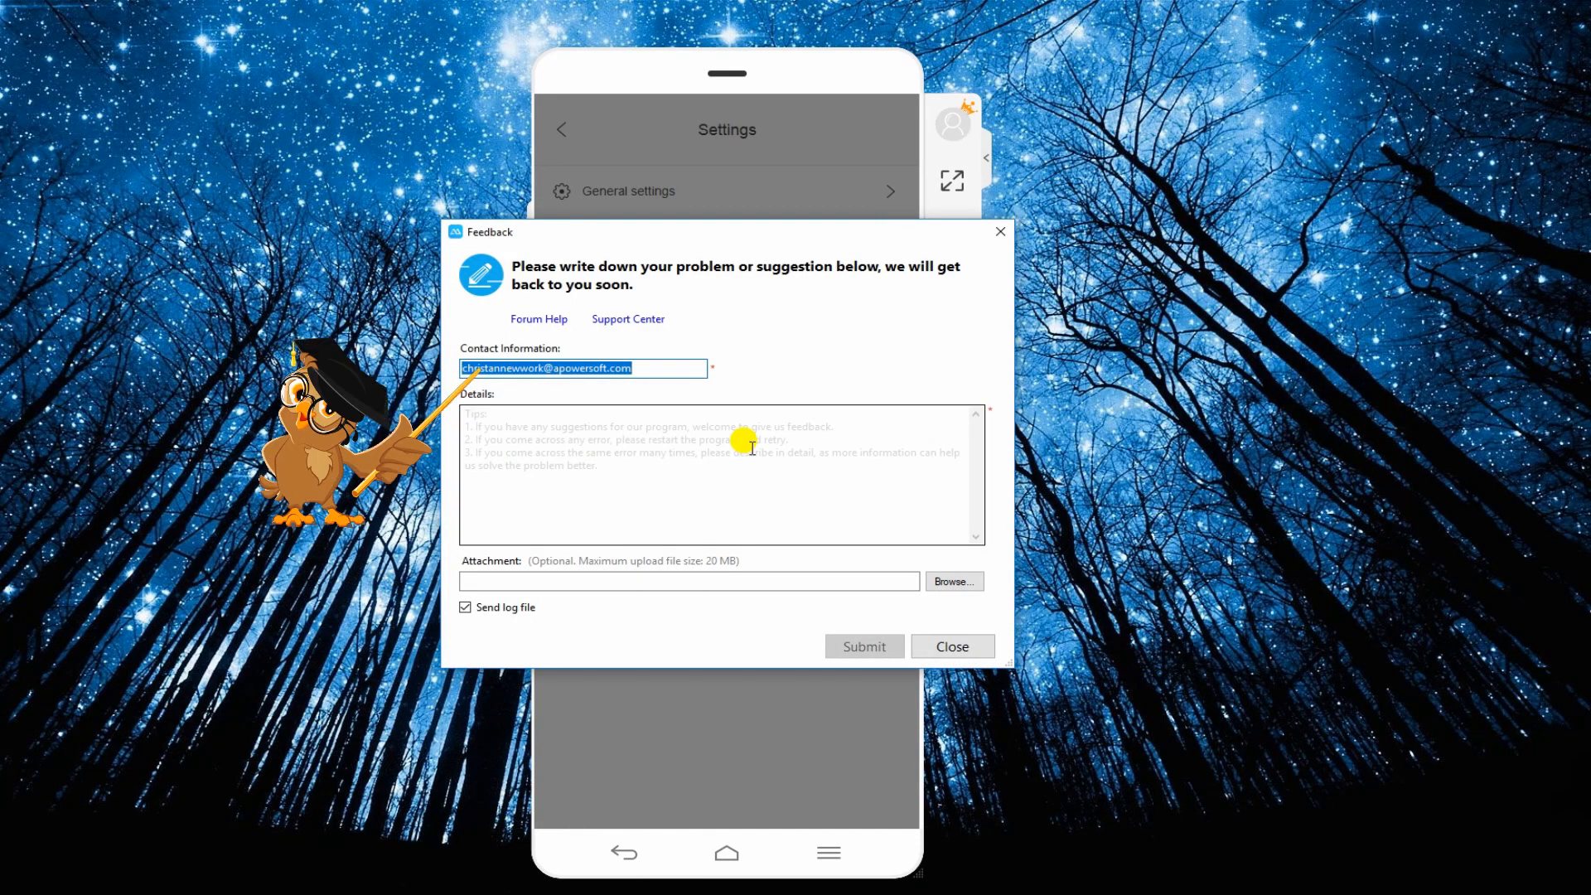
Describe the connection problem in the Feedback details and submit it.
click(721, 474)
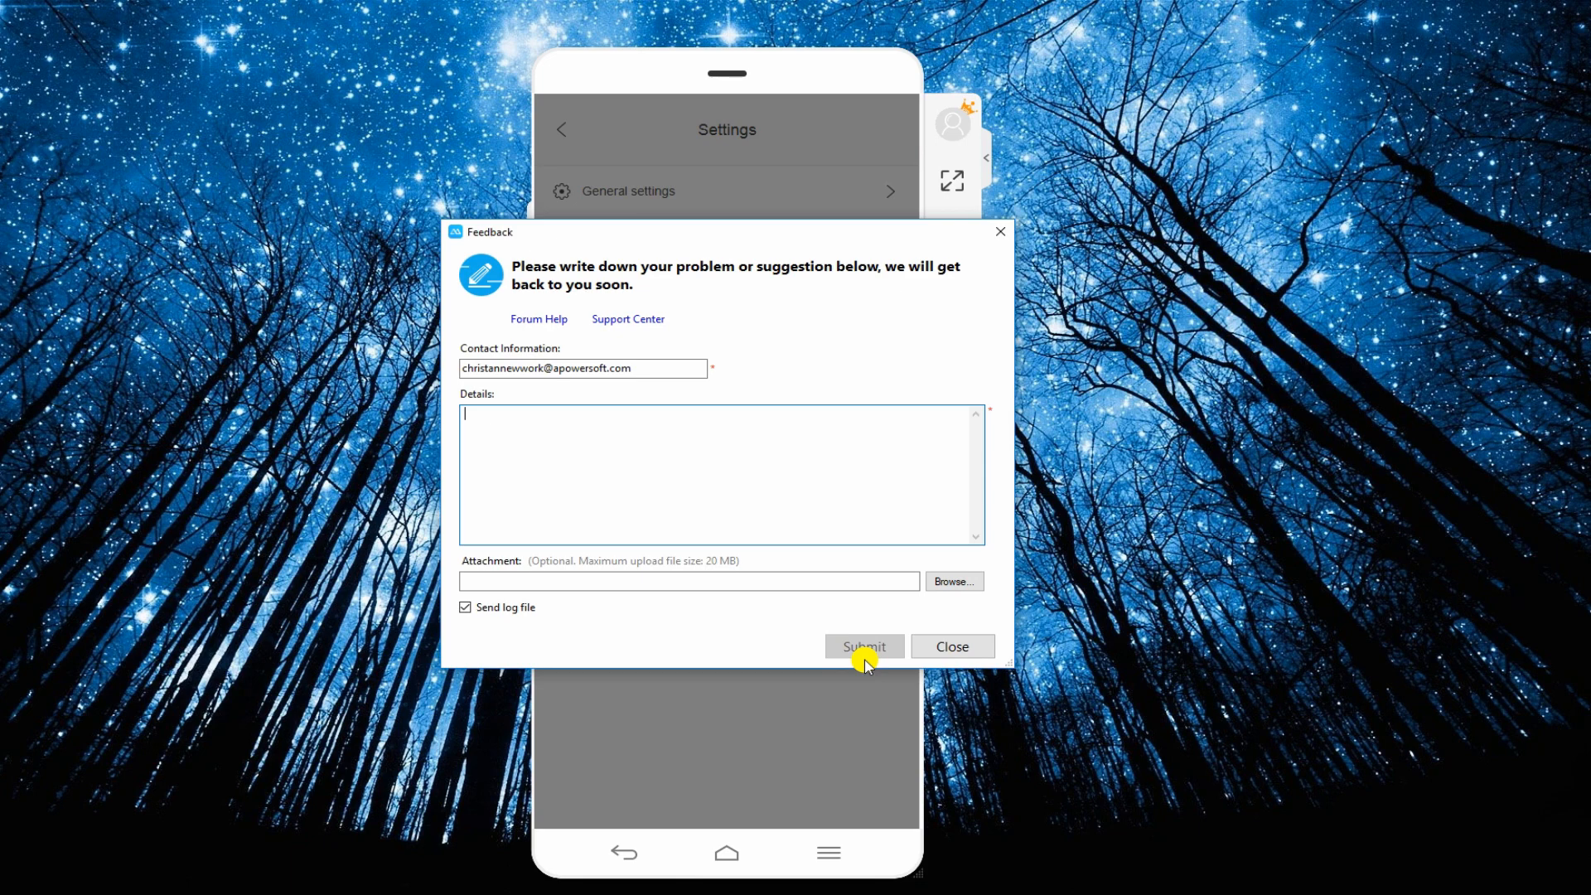
click(949, 647)
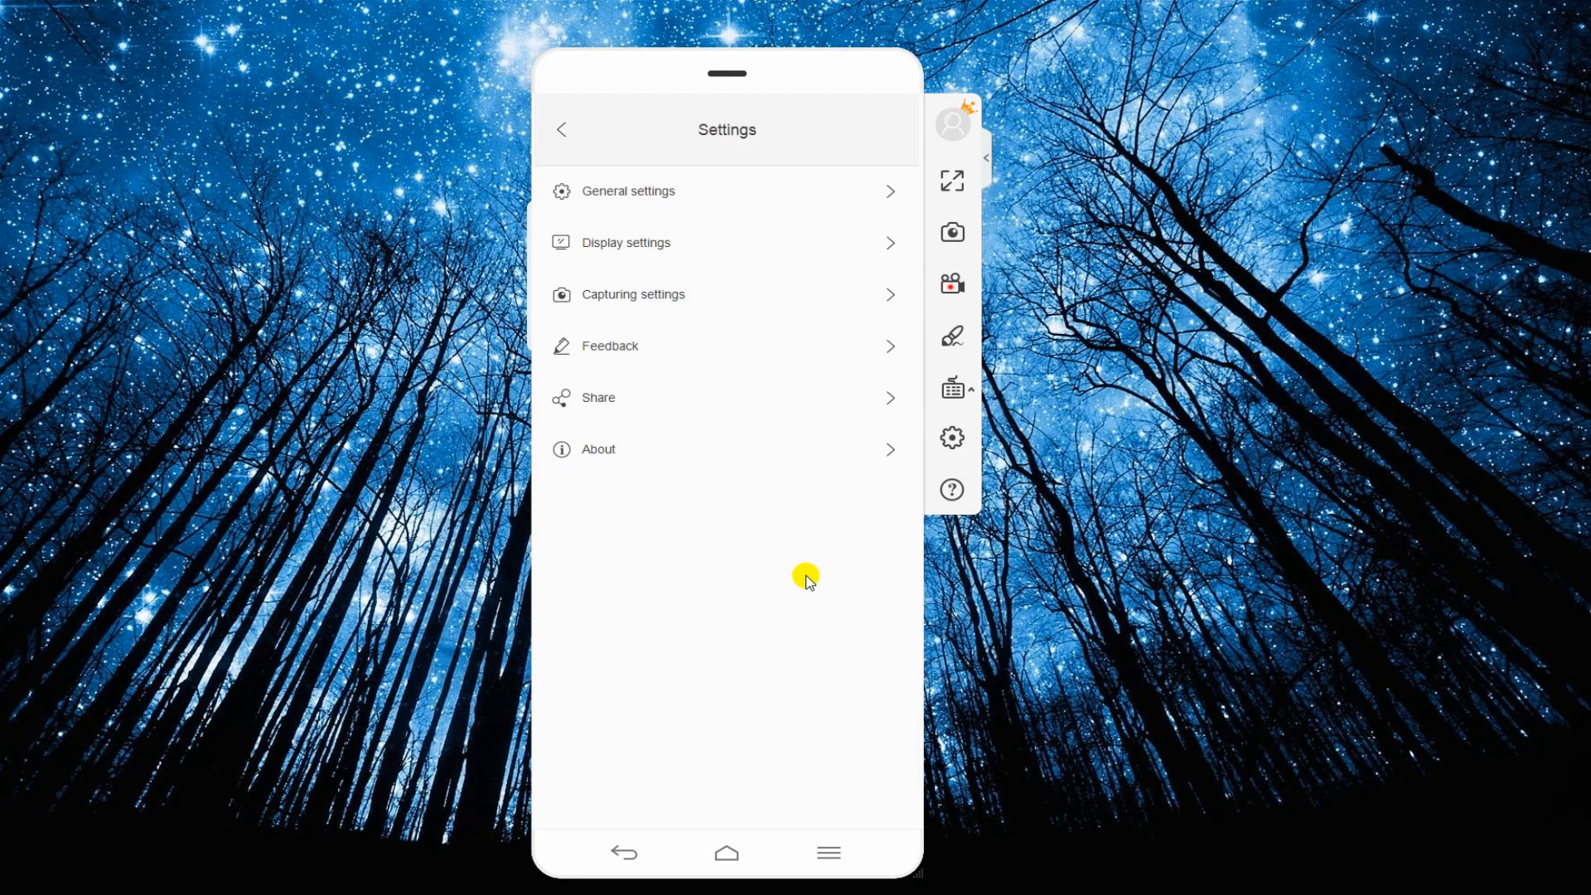